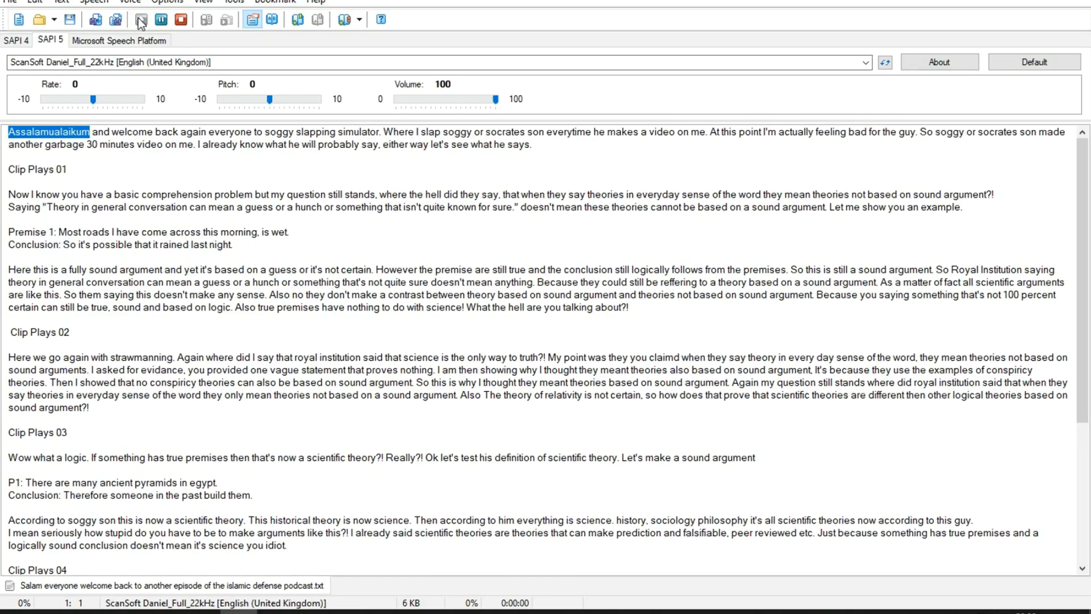
Step: Start reading the loaded script aloud with the ScanSoft Daniel voice from the opening greeting
{"action": "left_click", "coordinate": [161, 19]}
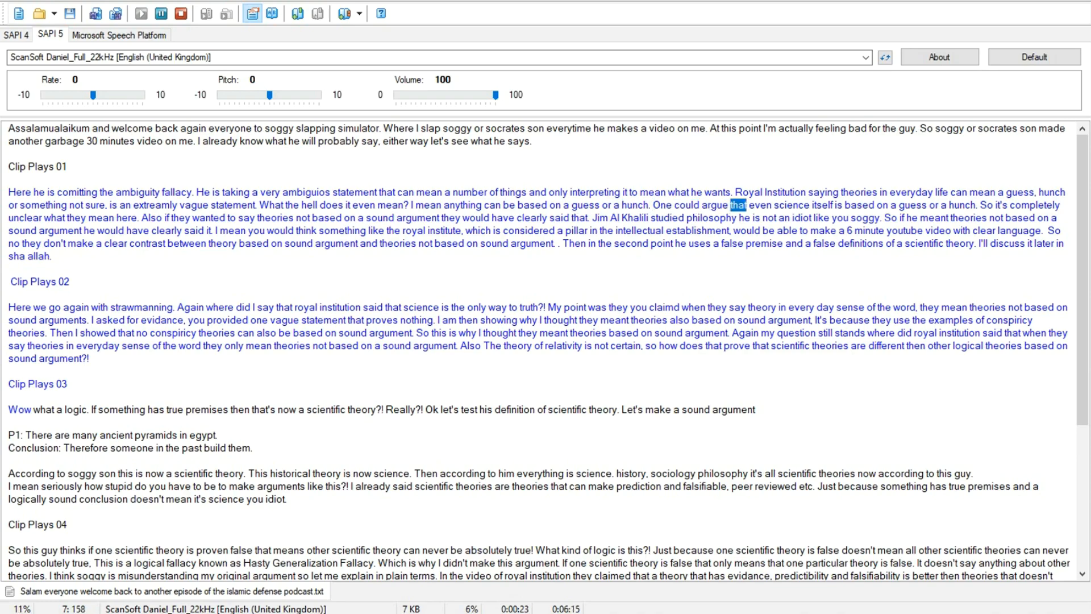
Step: Let playback continue through the Clip Plays 01 paragraph on the ambiguity fallacy
{"action": "double_click", "coordinate": [910, 205]}
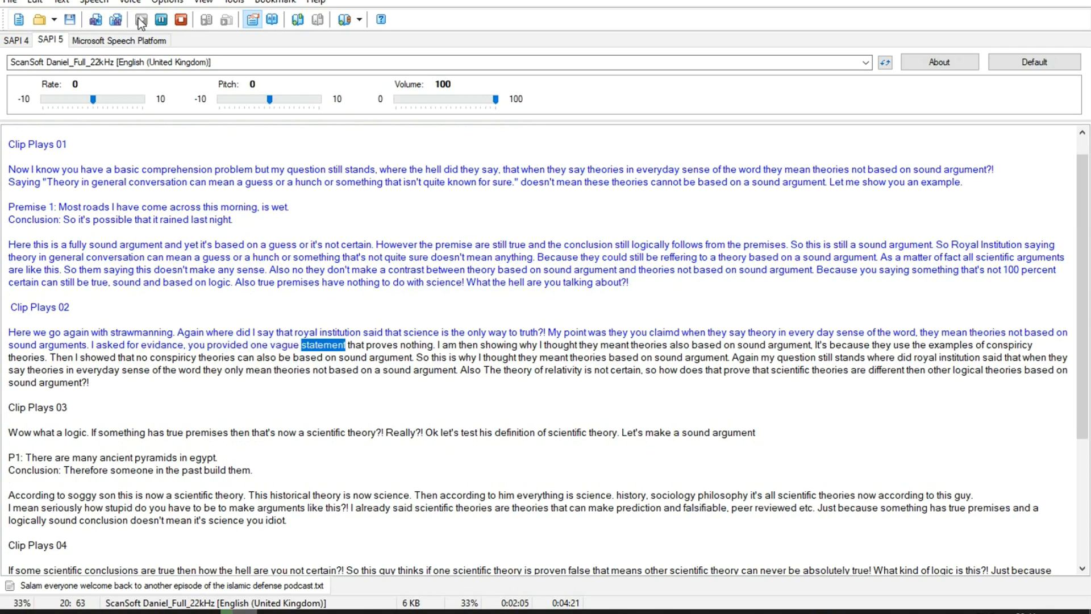
Step: Let the reading finish Clip Plays 02 while scrolling the text down slightly
{"action": "left_click", "coordinate": [438, 344]}
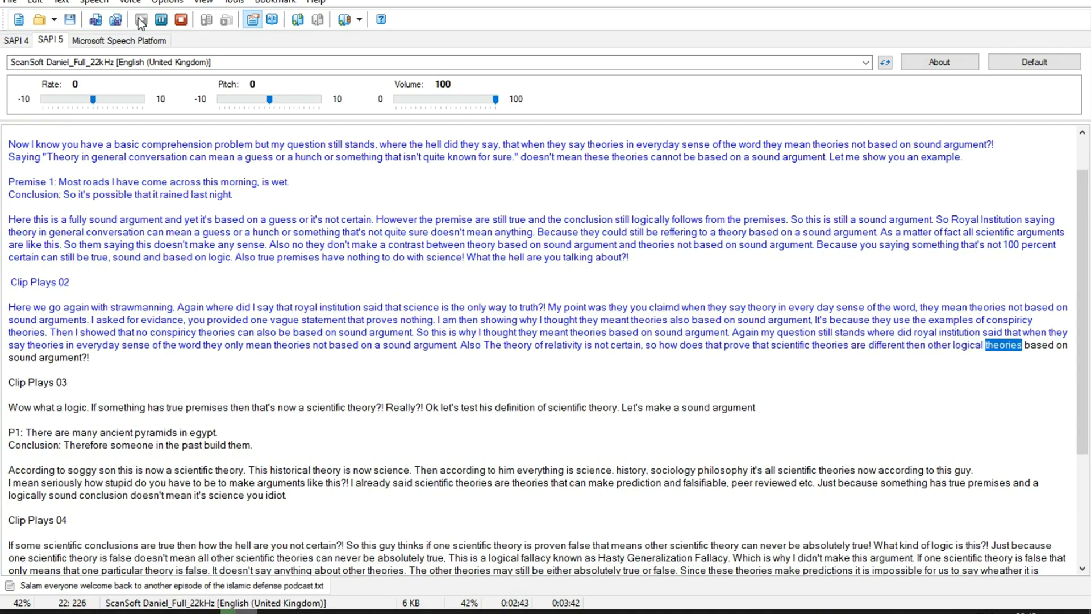
{"action": "scroll", "scroll_direction": "down", "scroll_amount": 3}
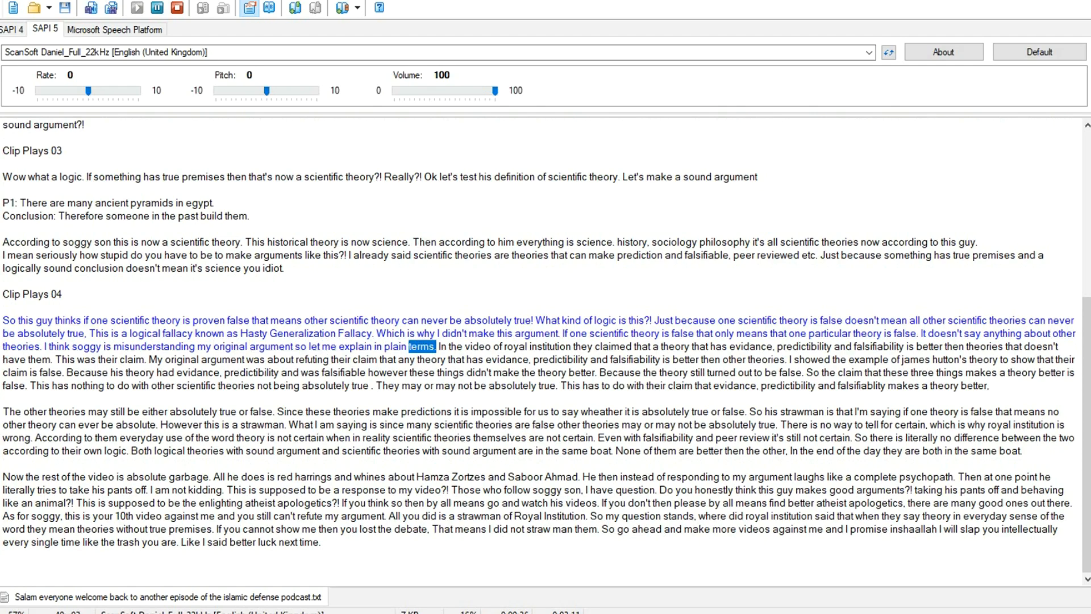
Step: Let the Daniel voice read through the Clip Plays 04 paragraph on hasty generalization
{"action": "double_click", "coordinate": [548, 346]}
{"action": "type", "text": "If some scientific conclusions are true then how the hell are you not certain?! "}
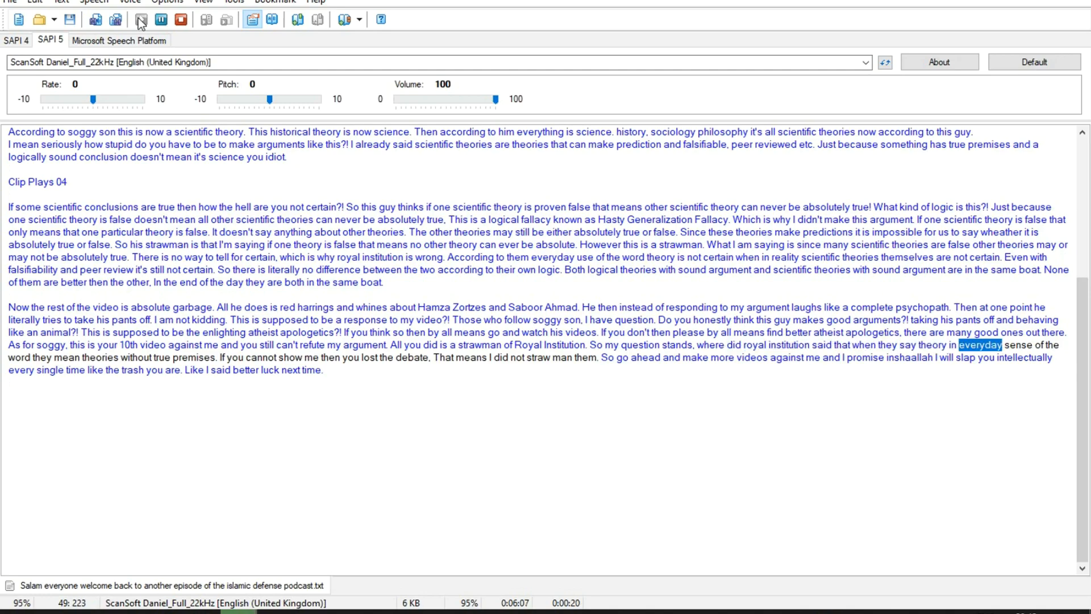
Step: Follow the reading into the script's final paragraph, scrolling down to keep it in view
{"action": "scroll", "scroll_direction": "down", "scroll_amount": 3}
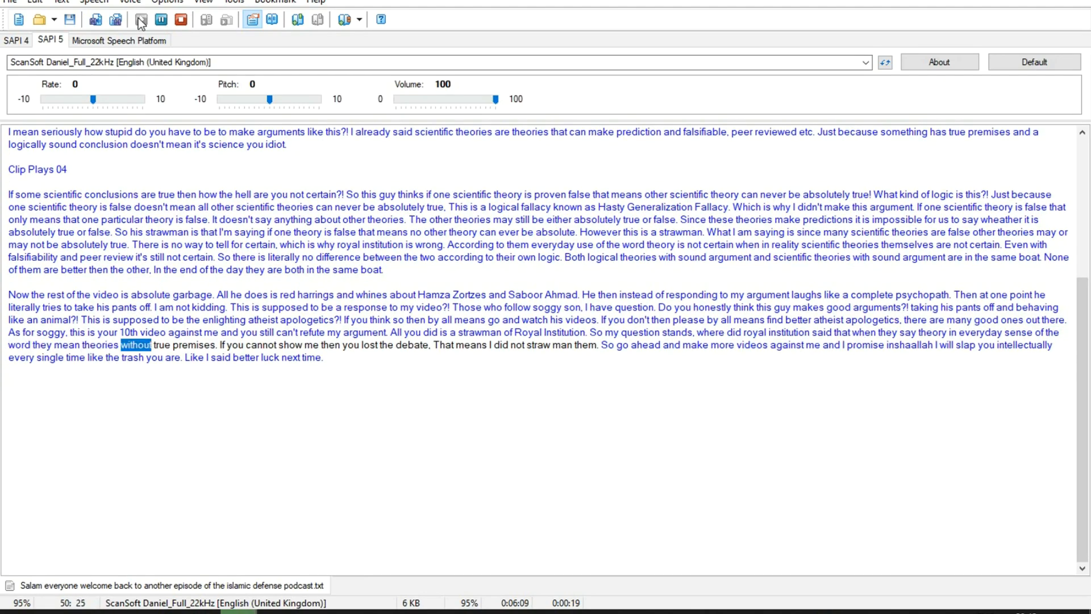